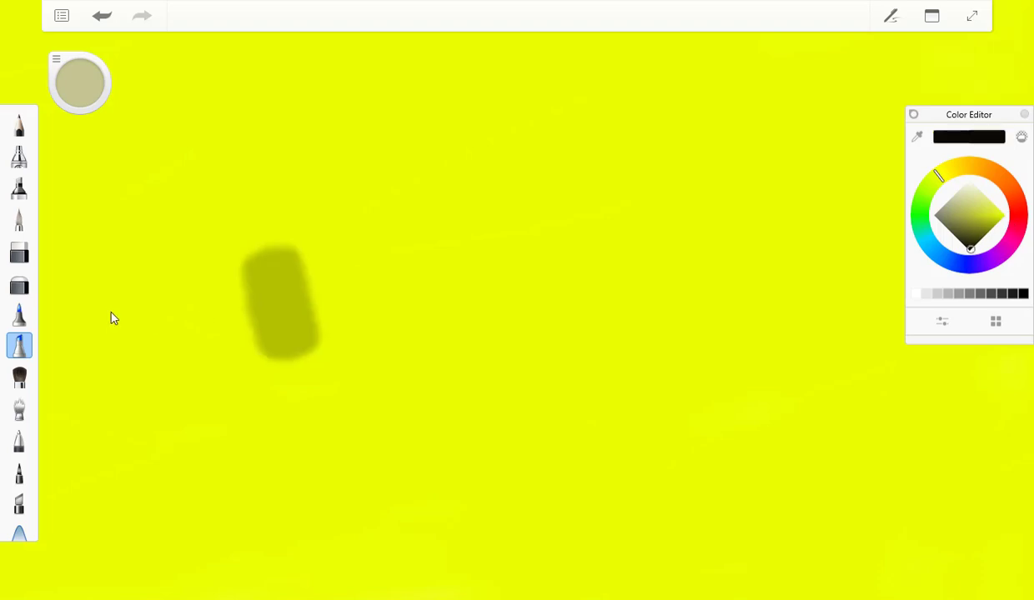
Step: Draw the thick black face circle in two strokes, left side then right side
{"action": "left_click_drag", "start_coordinate": [434, 134], "coordinate": [446, 309]}
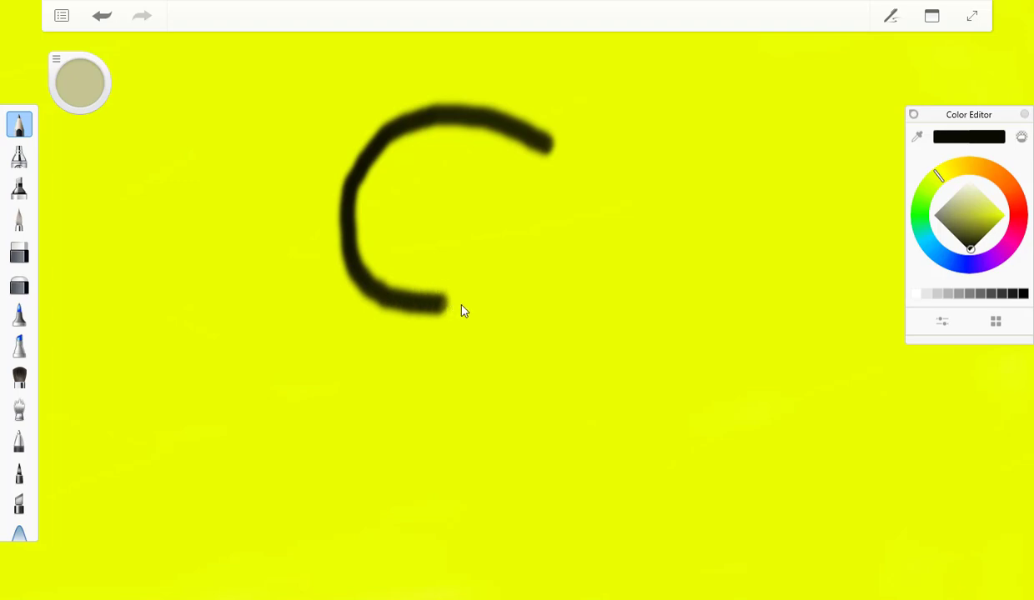
{"action": "left_click_drag", "start_coordinate": [464, 311], "coordinate": [543, 142]}
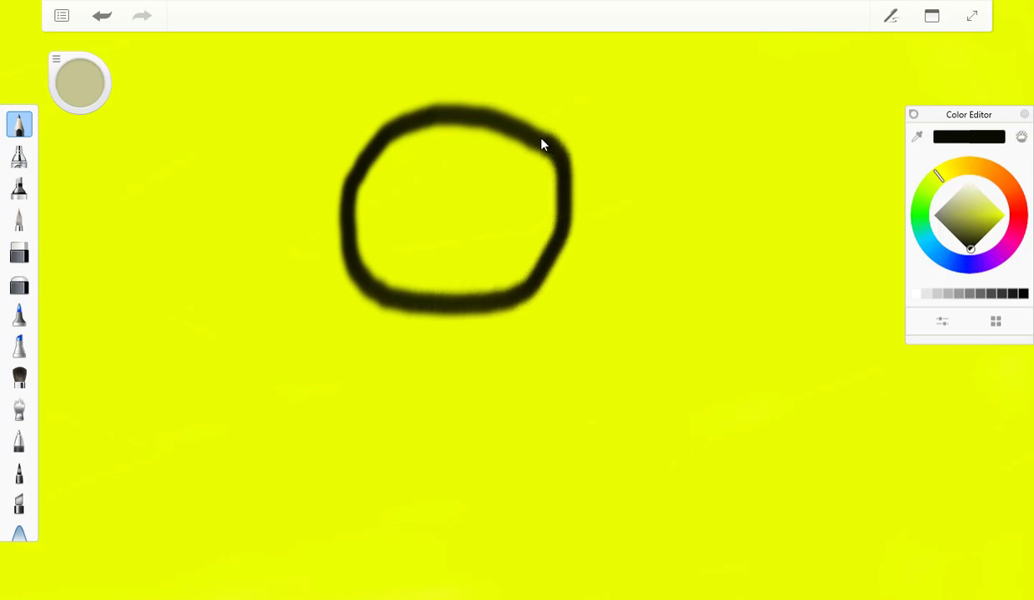
{"action": "mouse_move", "coordinate": [56, 60]}
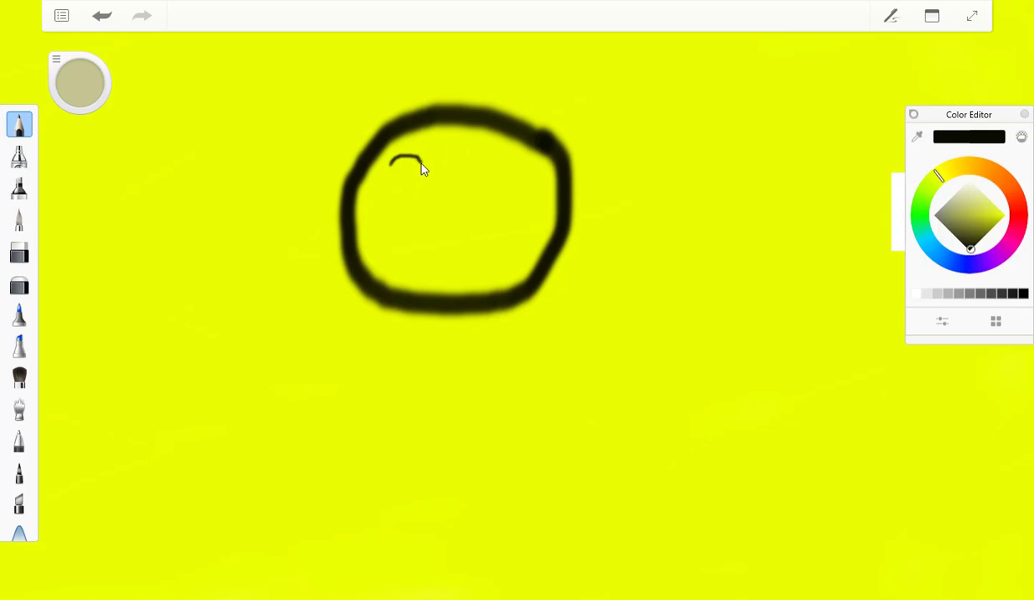
{"action": "mouse_move", "coordinate": [480, 164]}
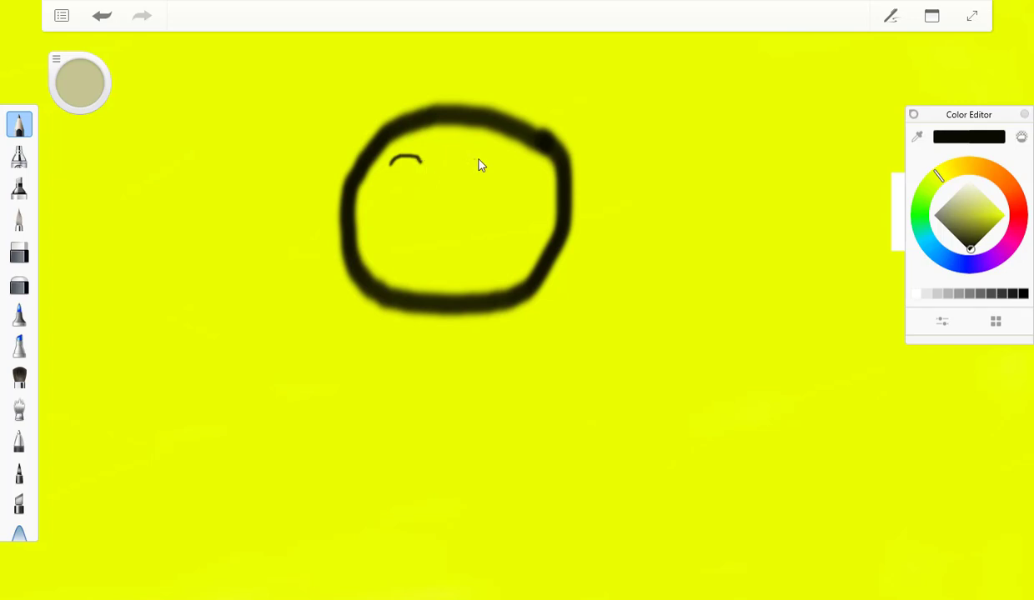
Step: Draw the curled right eyebrow and a '<' winking eye beneath it
{"action": "left_click_drag", "start_coordinate": [484, 155], "coordinate": [521, 145]}
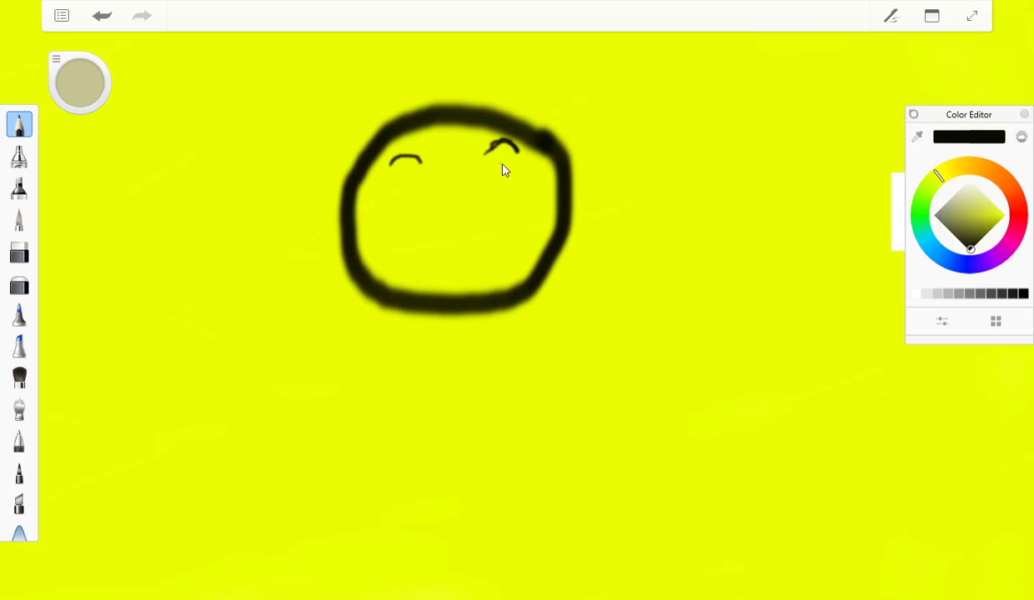
{"action": "mouse_move", "coordinate": [512, 184]}
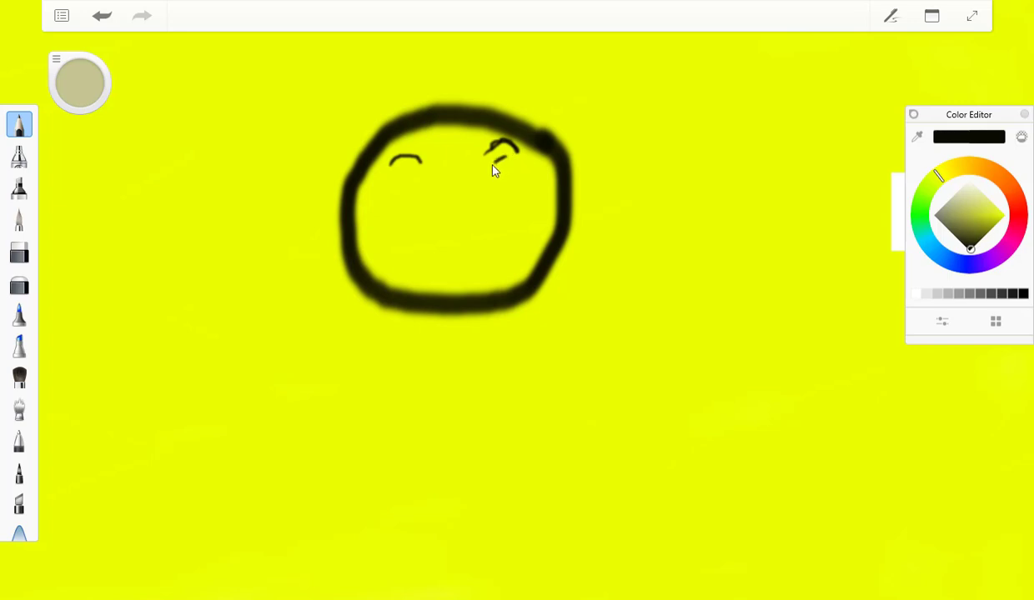
{"action": "left_click_drag", "start_coordinate": [500, 159], "coordinate": [488, 175]}
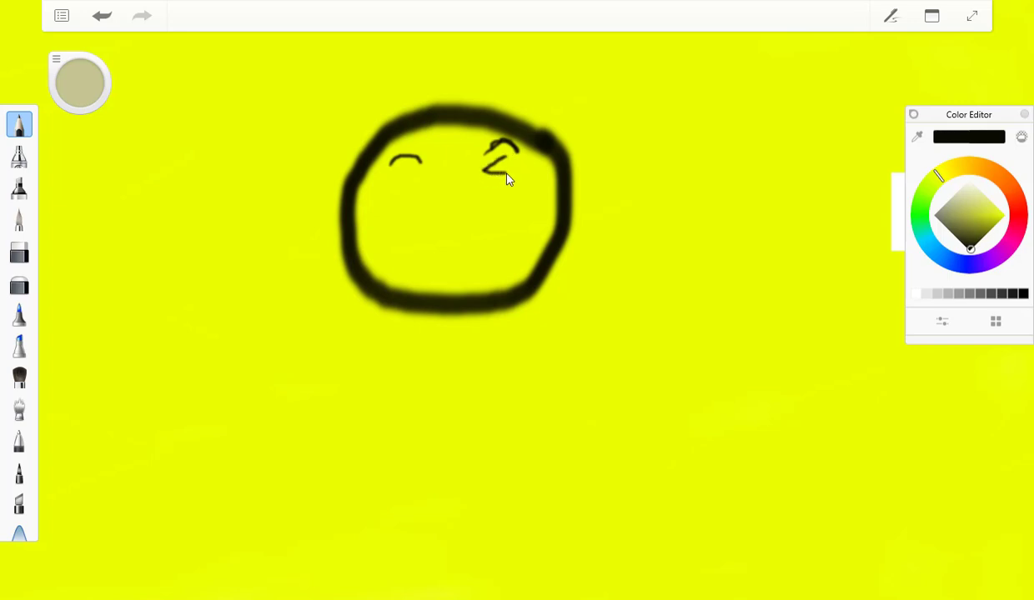
{"action": "mouse_move", "coordinate": [500, 178]}
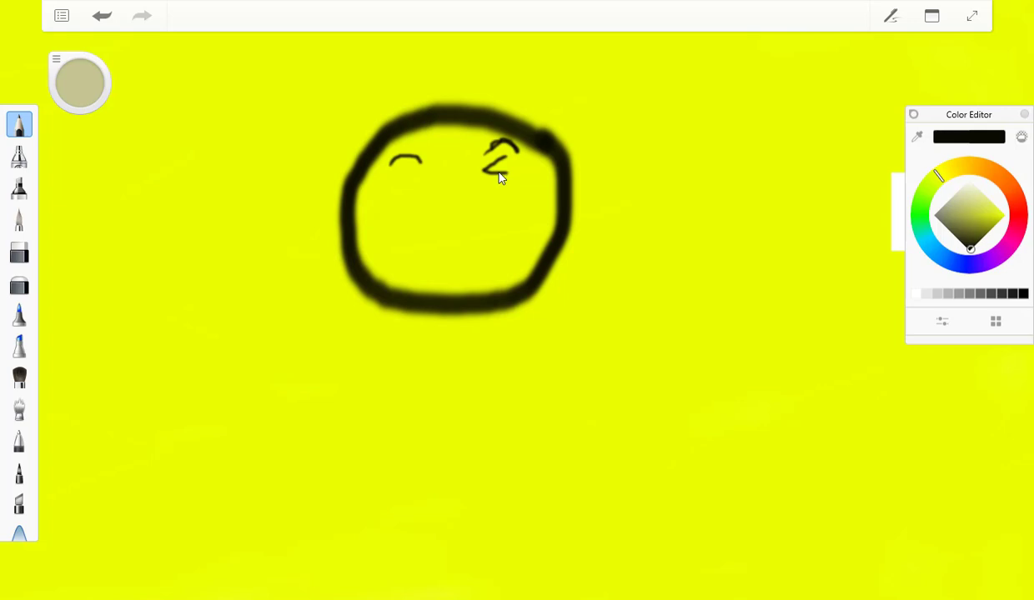
{"action": "mouse_move", "coordinate": [404, 163]}
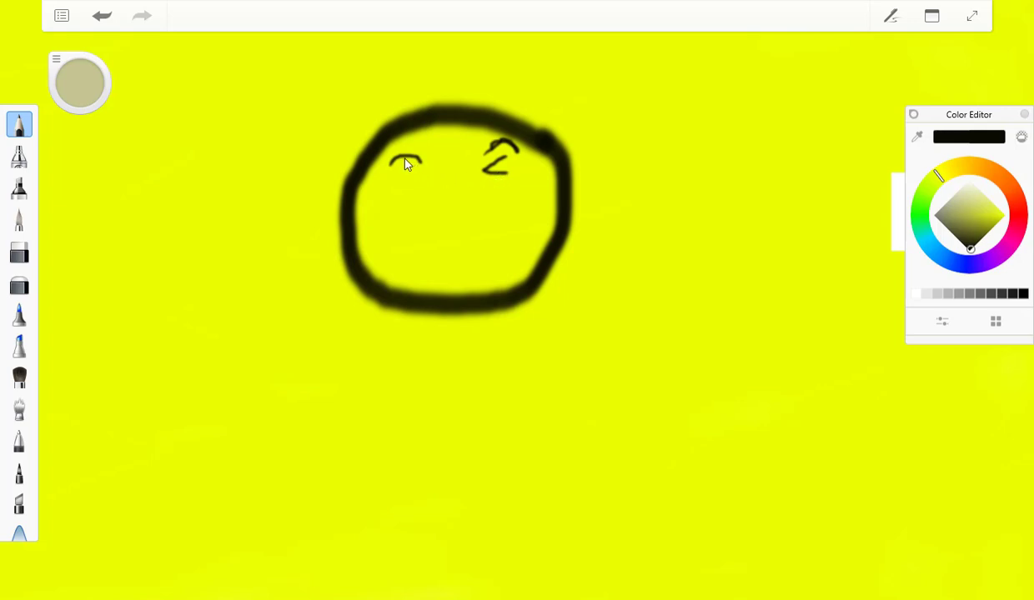
Step: Draw a small curved lid under the left eyebrow for the open eye
{"action": "left_click_drag", "start_coordinate": [392, 171], "coordinate": [422, 175]}
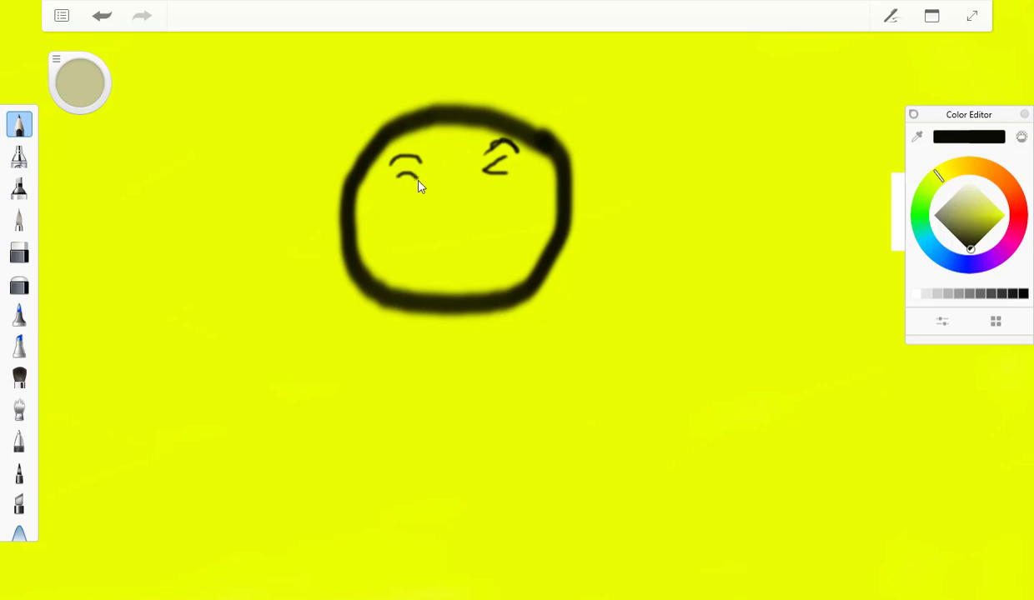
{"action": "mouse_move", "coordinate": [409, 183]}
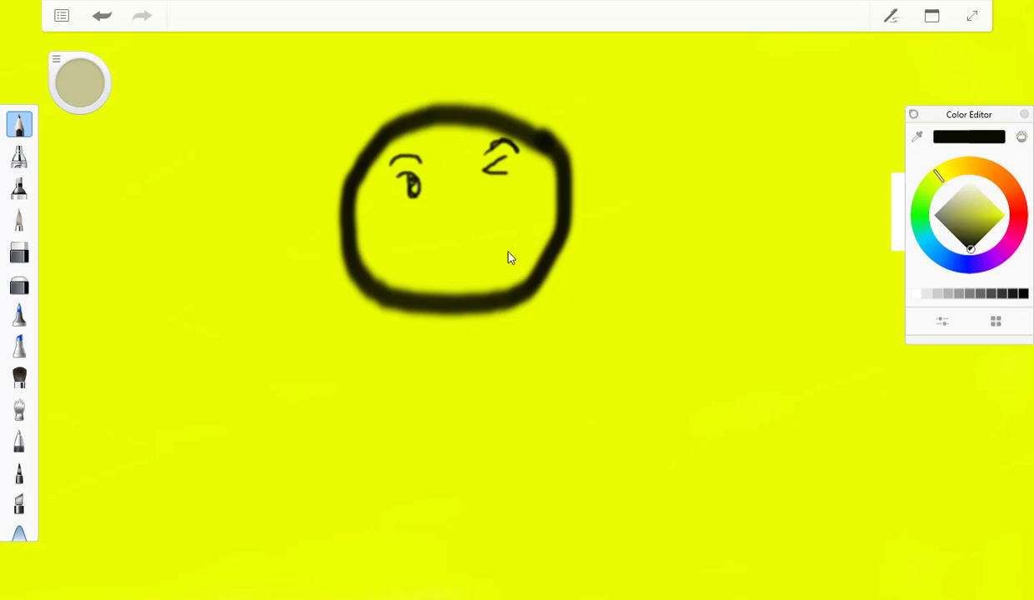
{"action": "mouse_move", "coordinate": [465, 269]}
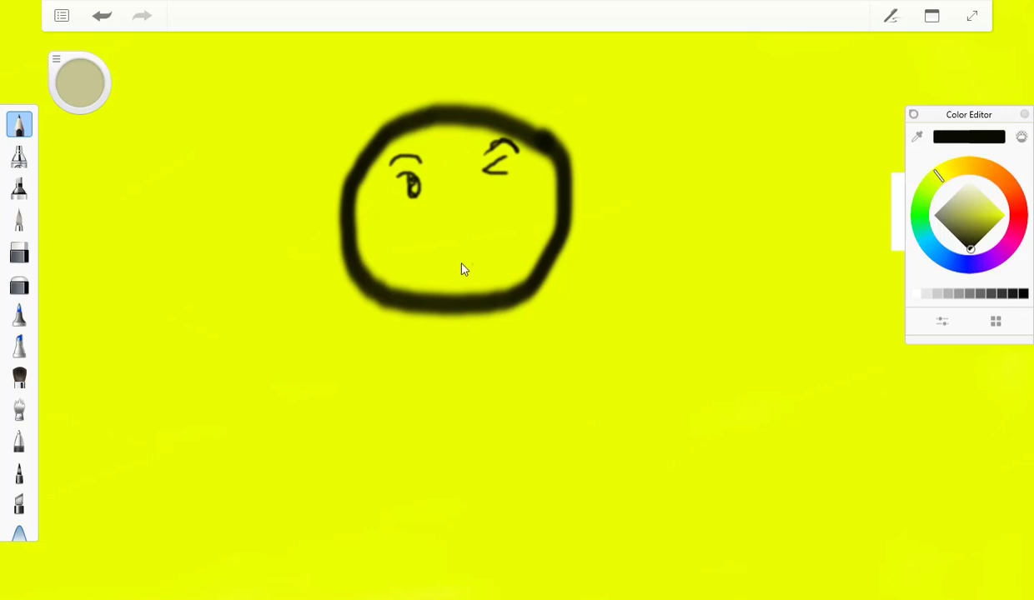
Step: Draw the smile curve below the eyes, then the lower lip and tooth line
{"action": "left_click_drag", "start_coordinate": [423, 227], "coordinate": [496, 229]}
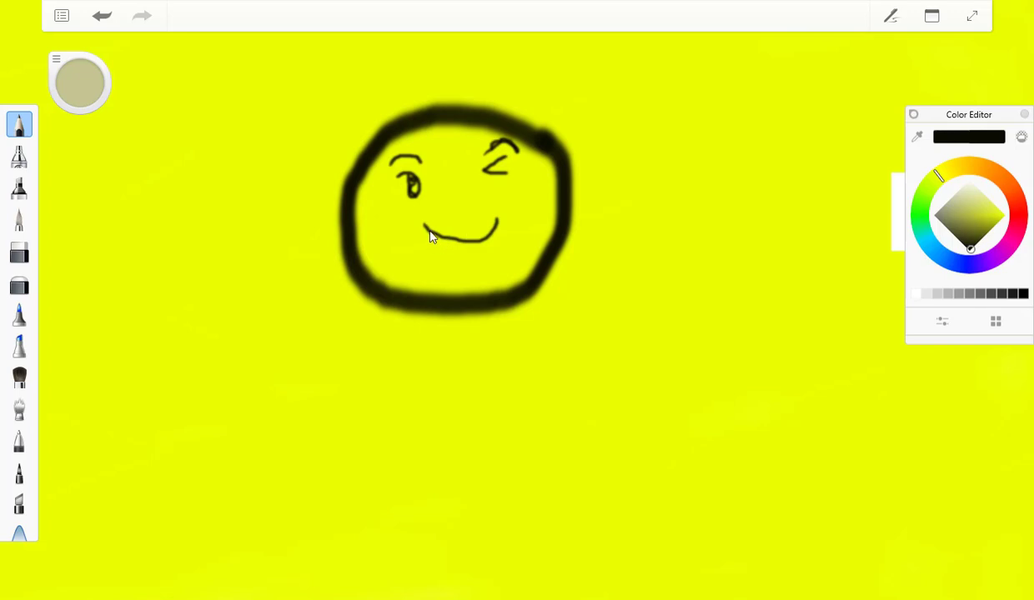
{"action": "left_click_drag", "start_coordinate": [428, 233], "coordinate": [471, 276]}
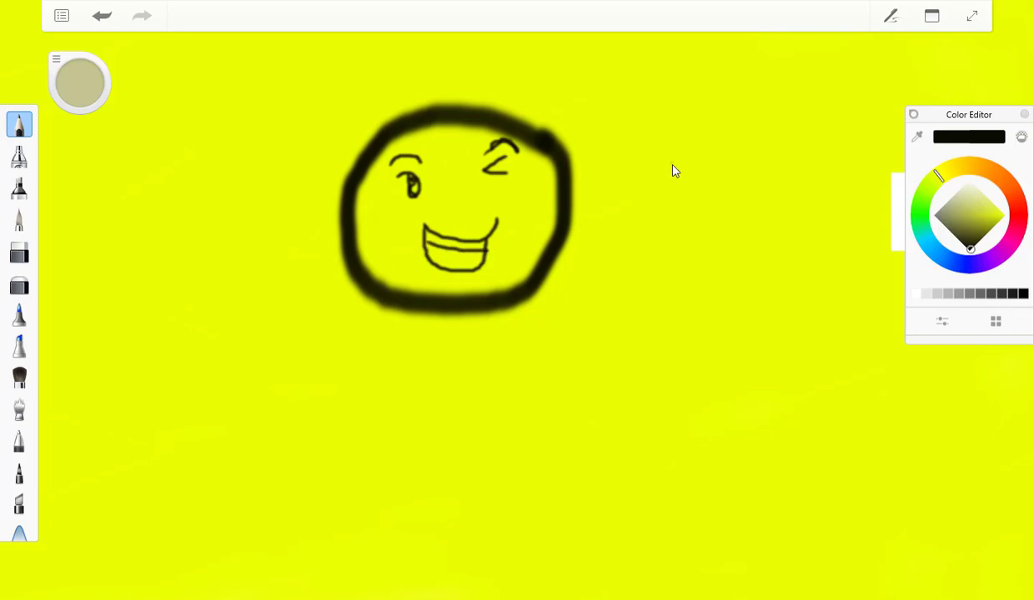
Step: Pick red on the Color Editor hue ring and adjust it to bright red
{"action": "left_click", "coordinate": [1022, 211]}
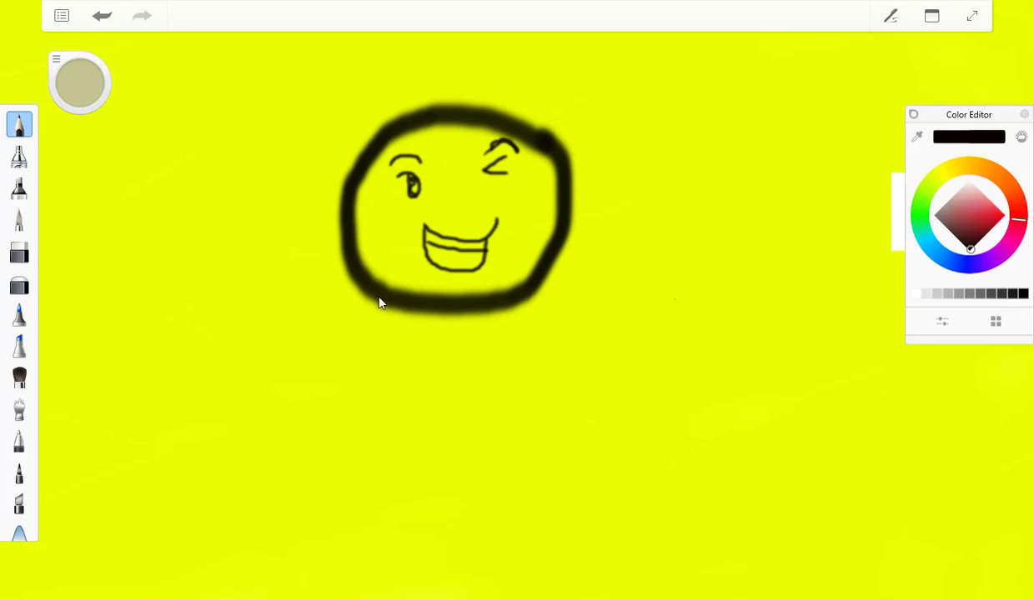
{"action": "mouse_move", "coordinate": [440, 260]}
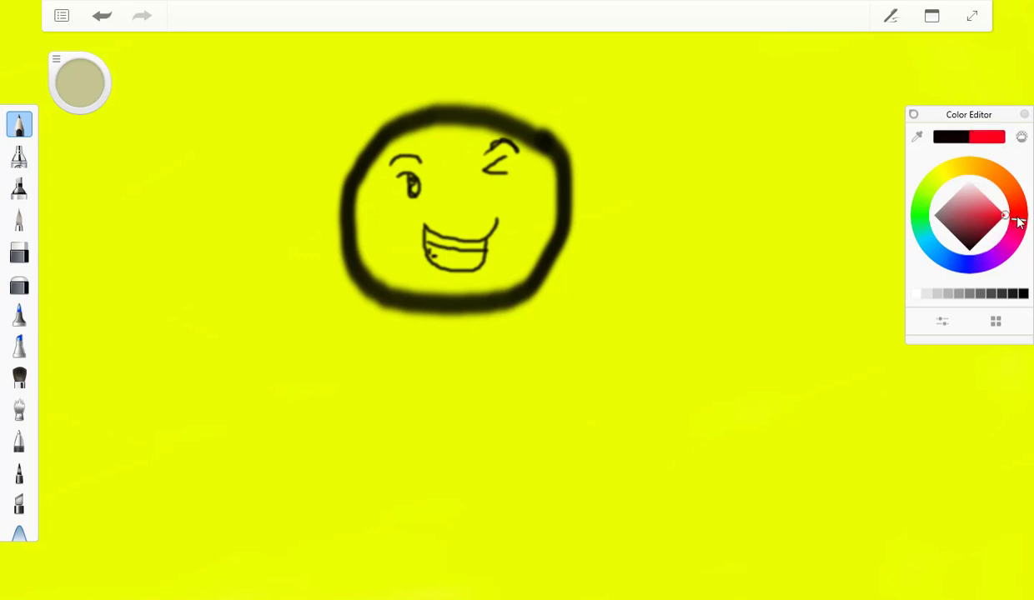
{"action": "left_click_drag", "start_coordinate": [1004, 215], "coordinate": [1016, 215]}
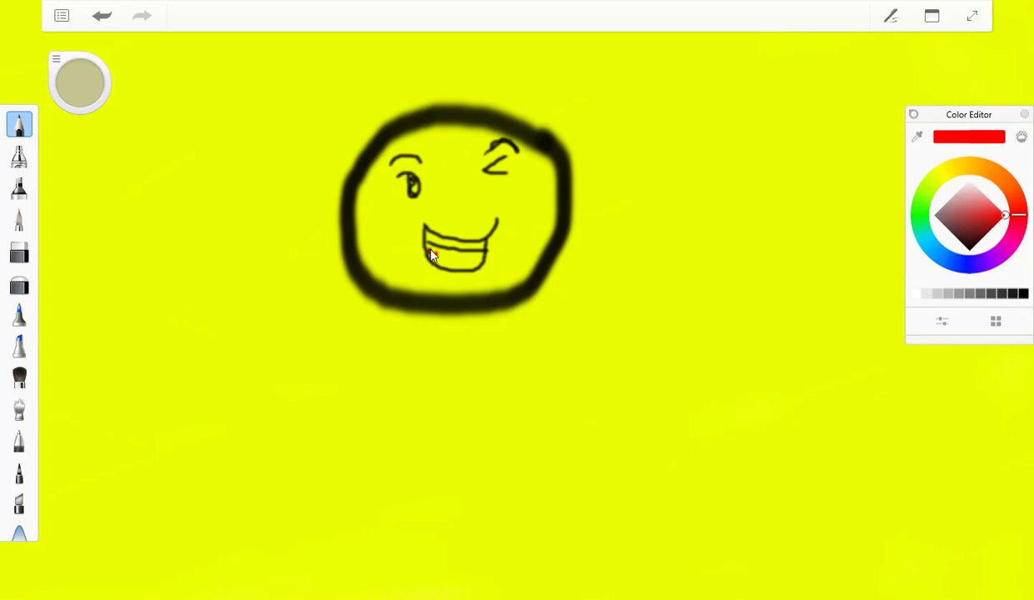
Step: Paint red inside the mouth below the tooth line until it is filled
{"action": "left_click_drag", "start_coordinate": [430, 253], "coordinate": [484, 256]}
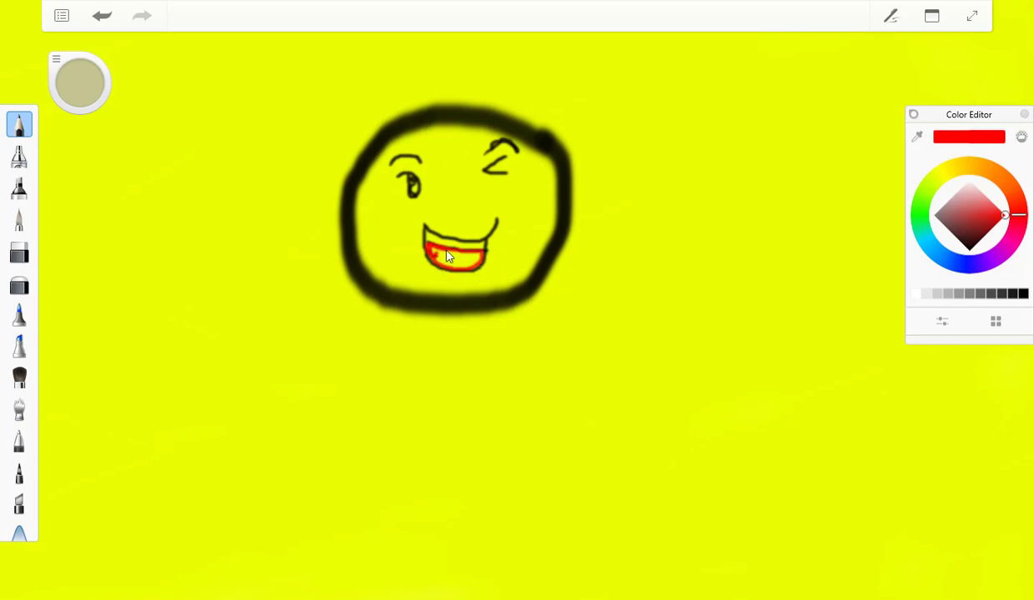
{"action": "left_click_drag", "start_coordinate": [446, 256], "coordinate": [467, 269]}
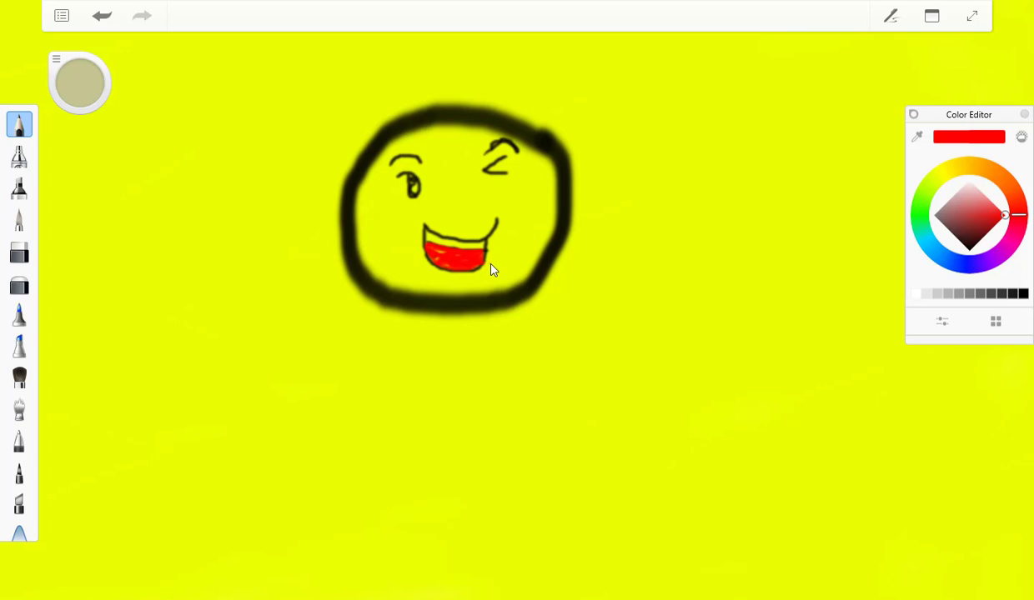
{"action": "mouse_move", "coordinate": [498, 267]}
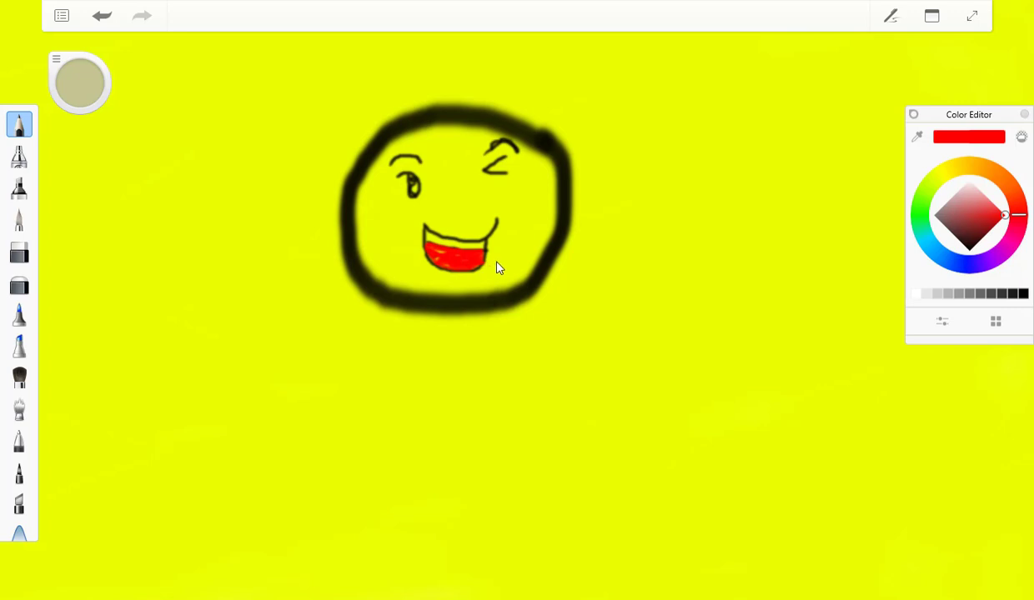
{"action": "mouse_move", "coordinate": [579, 183]}
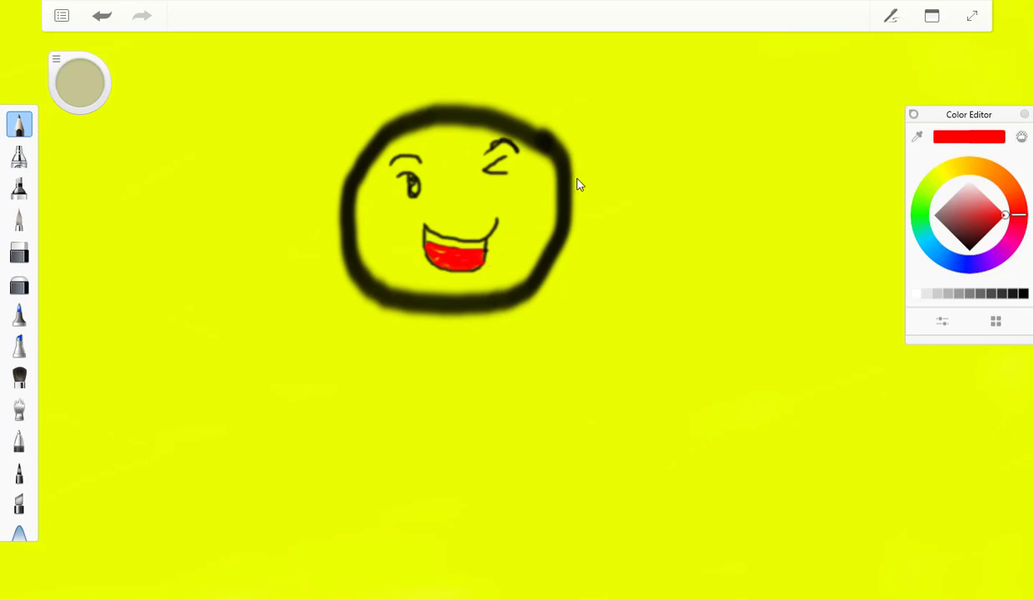
{"action": "mouse_move", "coordinate": [889, 18]}
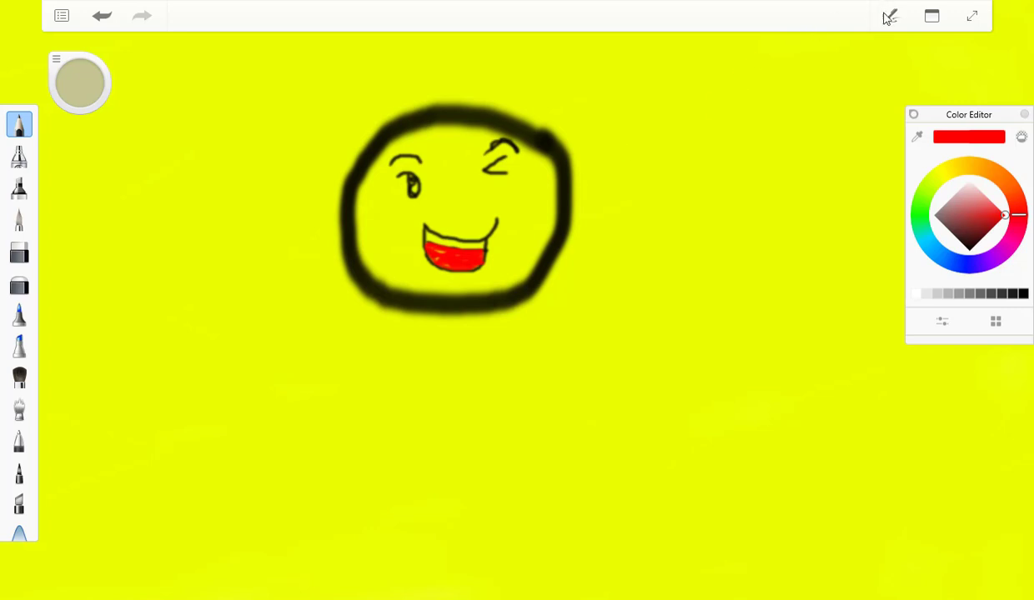